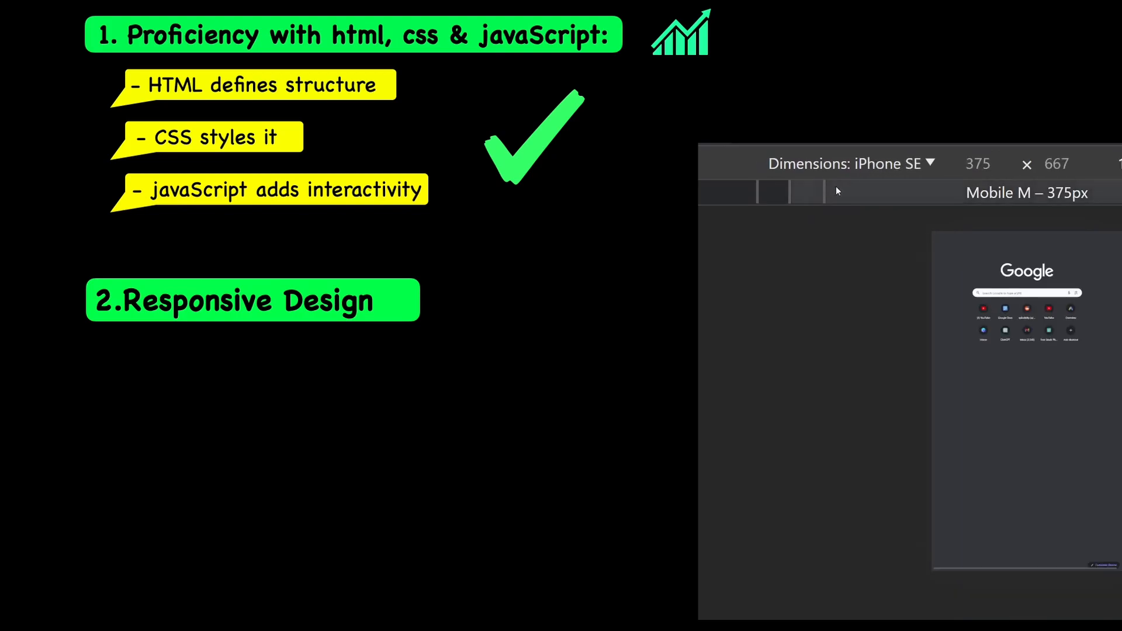
# Preview the Google start page at iPhone SE size, then view MDN's landscape media query example
pyautogui.click(850, 164)
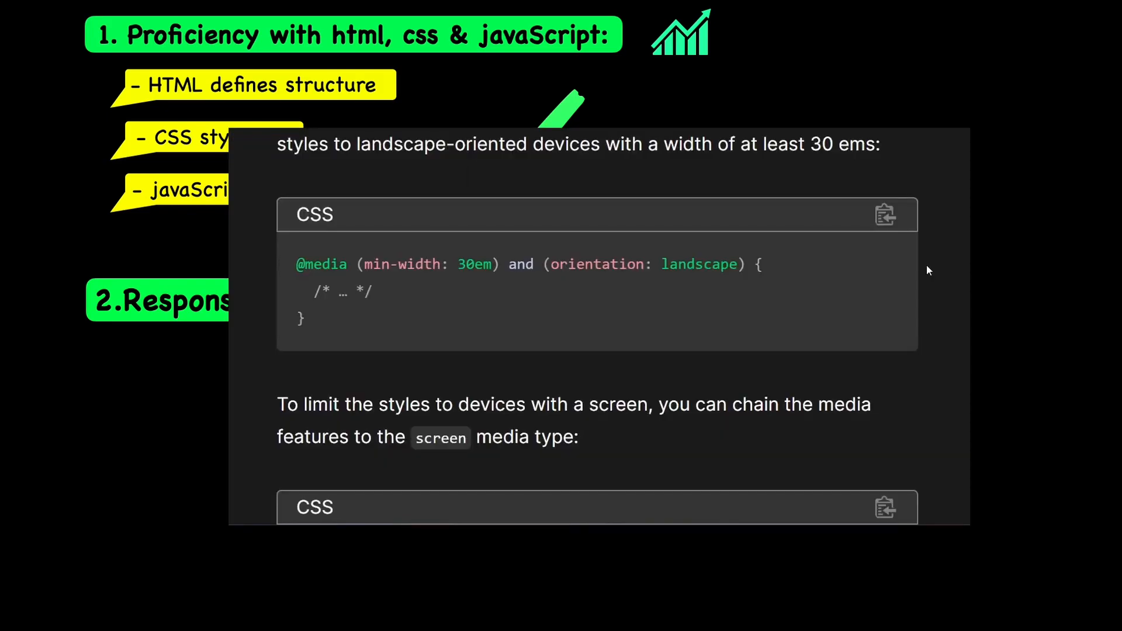
pyautogui.scroll(-3)
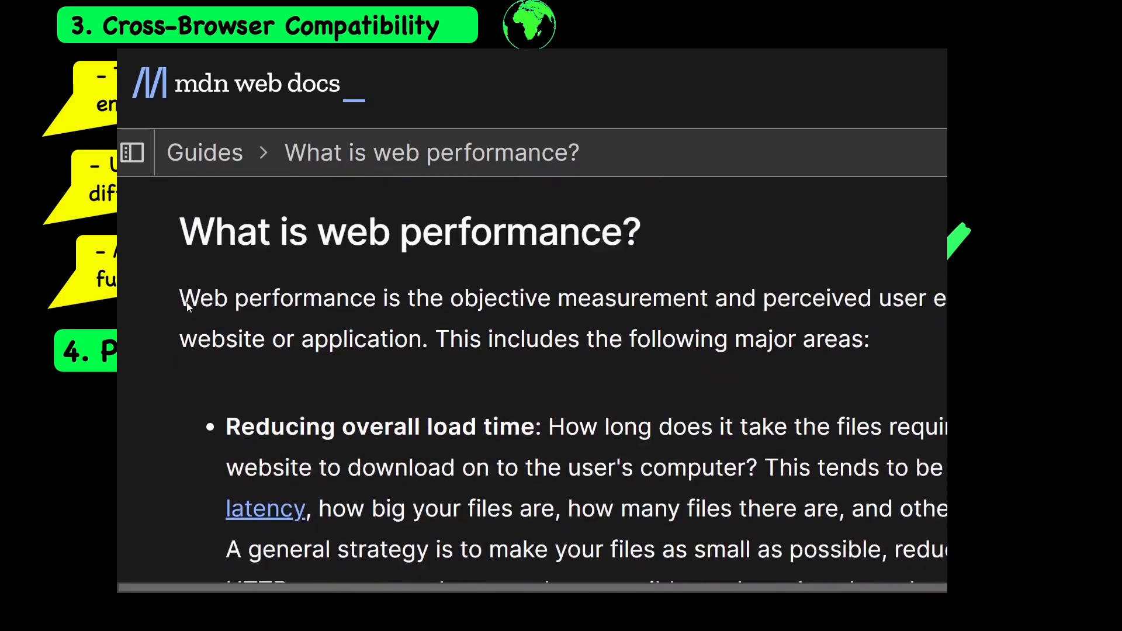
# Read down MDN's web performance guide to 'Making the site usable as soon as possible'
pyautogui.scroll(-3)
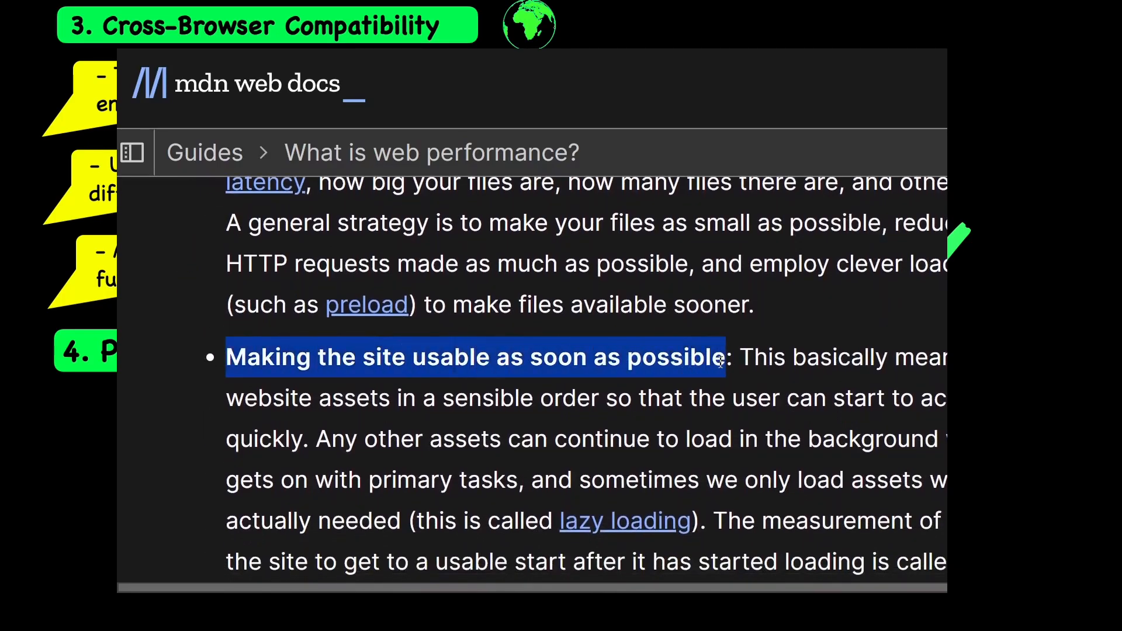
pyautogui.scroll(-3)
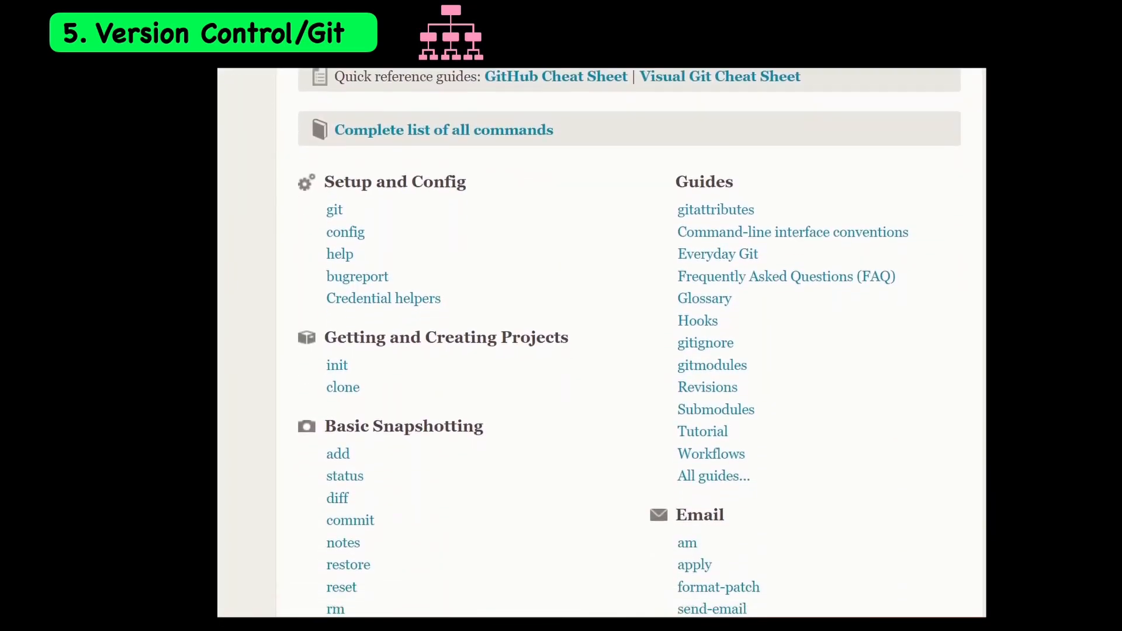
# Browse the git-scm.com reference down to the Setup and Config, Basic Snapshotting and Guides lists
pyautogui.scroll(-3)
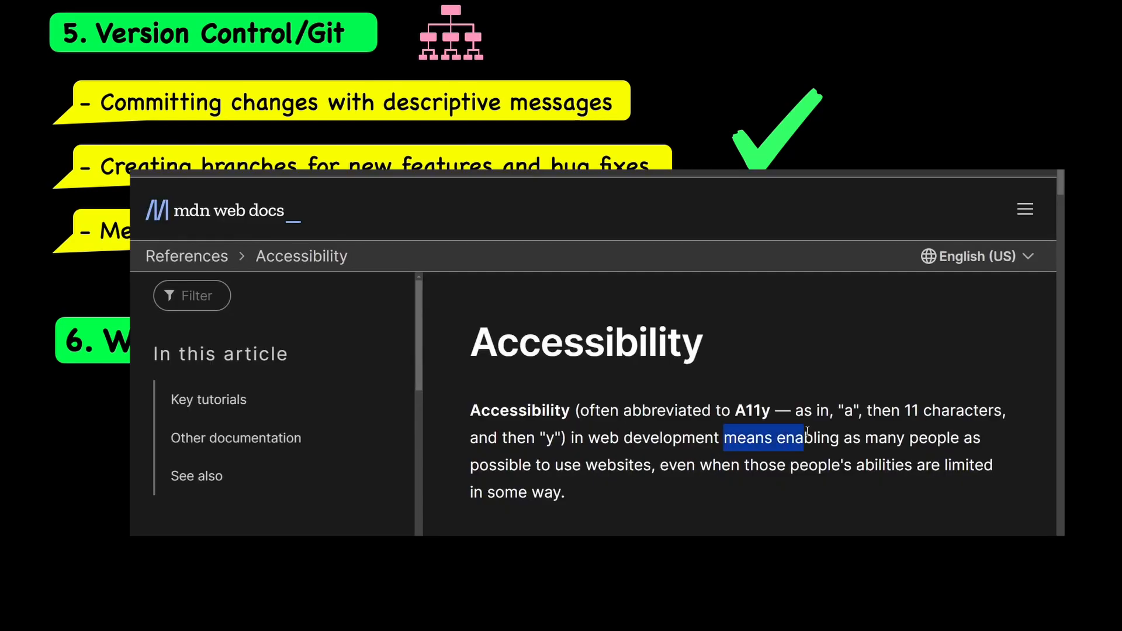
# Highlight part of MDN's Accessibility definition, then move keyboard focus to the Incognito tab's Learn more link
pyautogui.moveTo(799, 437); pyautogui.dragTo(564, 492)
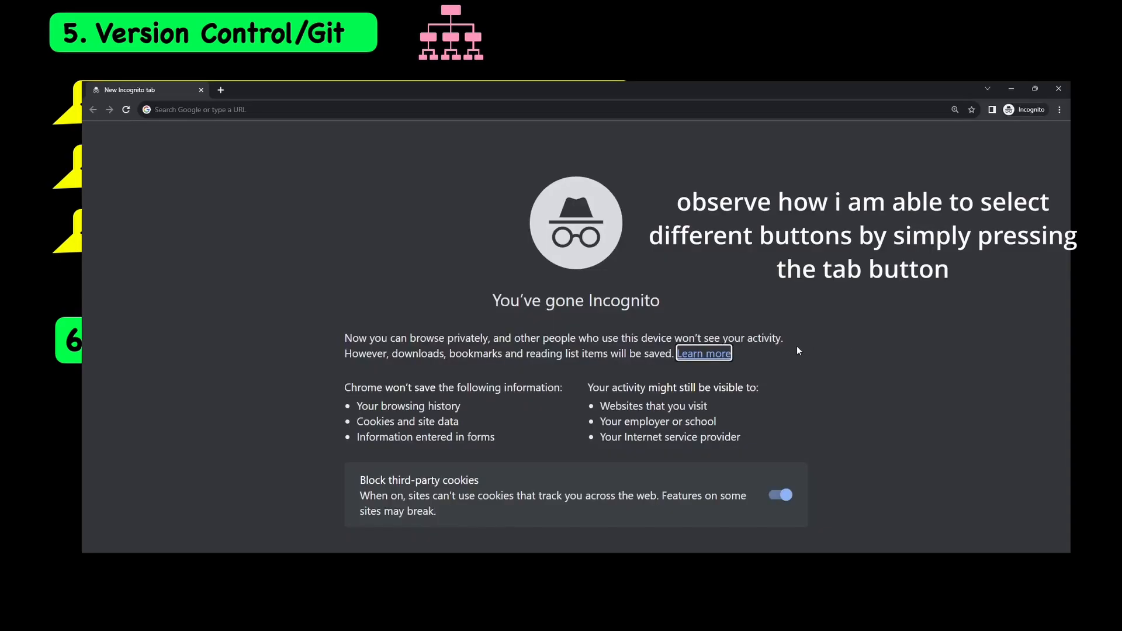
pyautogui.press('Tab')
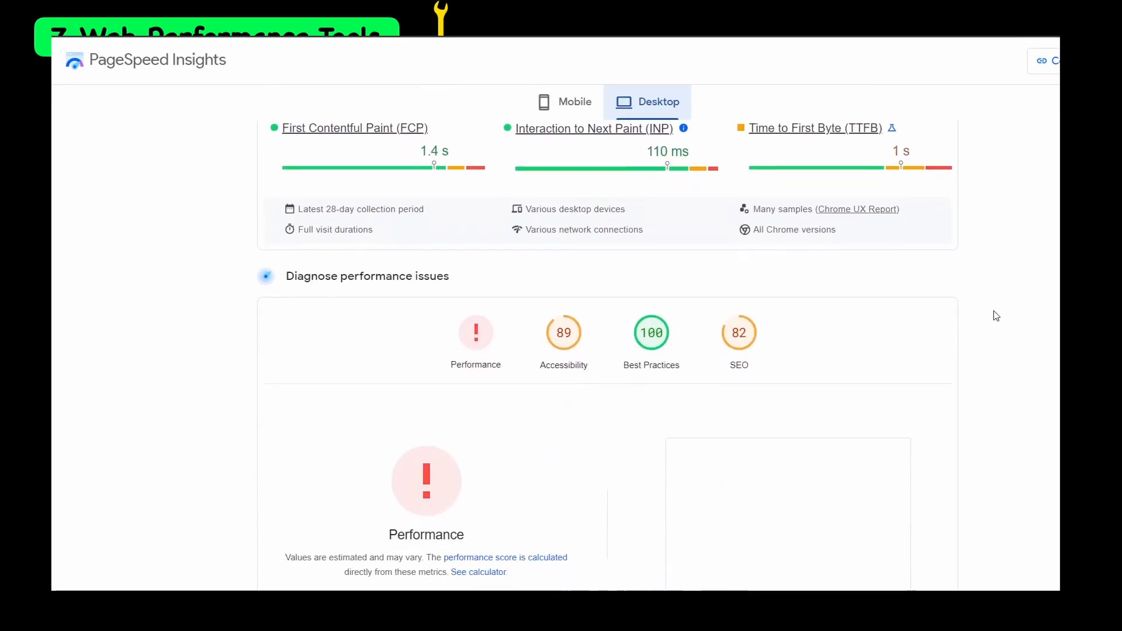
# Review the desktop PageSpeed report from field metrics down to the ARIA and contrast accessibility audits
pyautogui.scroll(-3)
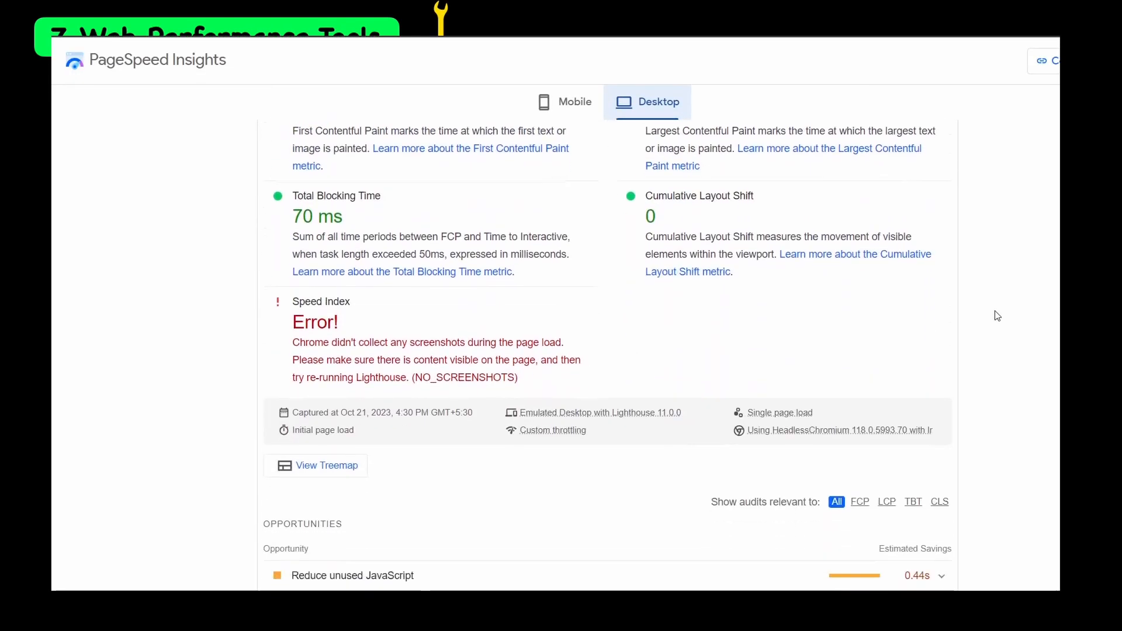
pyautogui.scroll(-3)
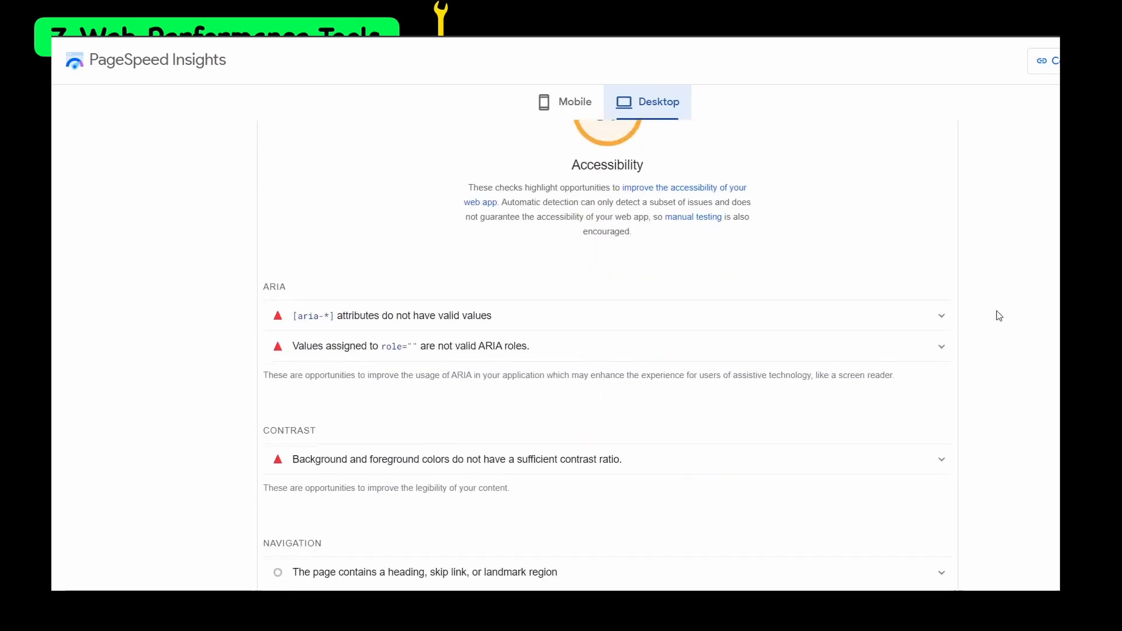
pyautogui.scroll(-3)
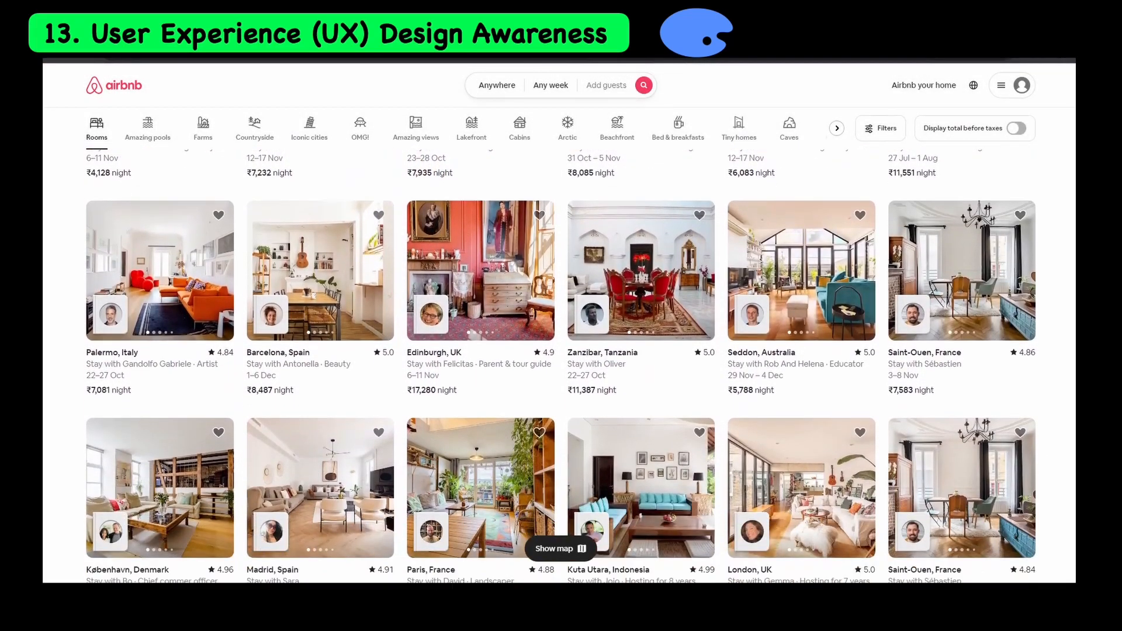
# Browse further down Airbnb's grid of Rooms listings
pyautogui.scroll(-3)
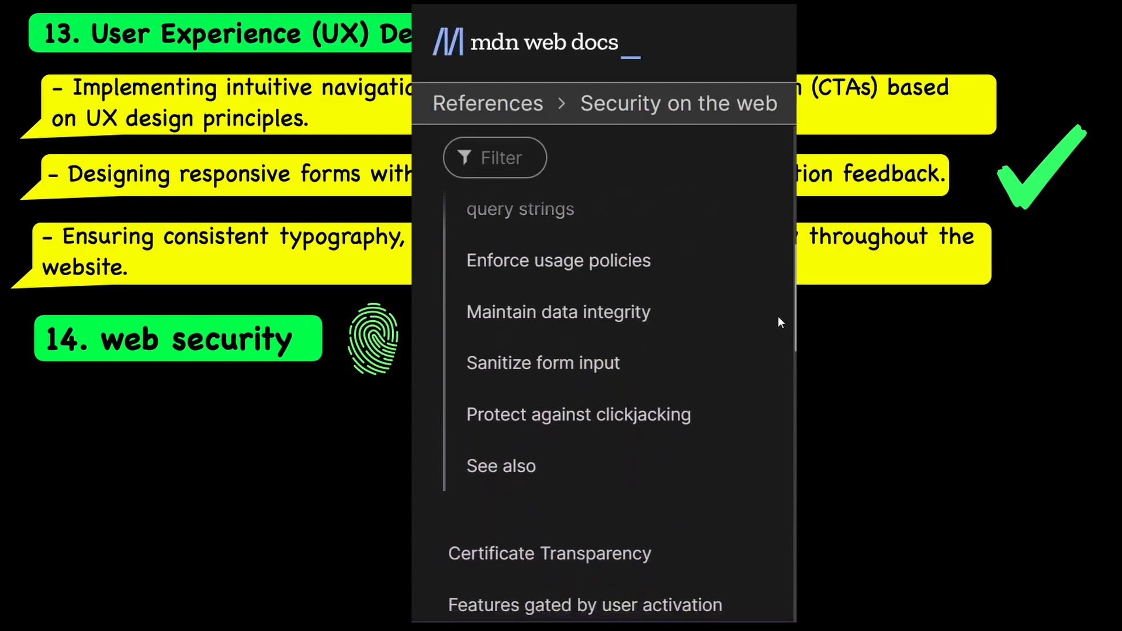
# Move through MDN's Security on the web topics from Same-origin policy to Weak signature algorithms
pyautogui.scroll(-3)
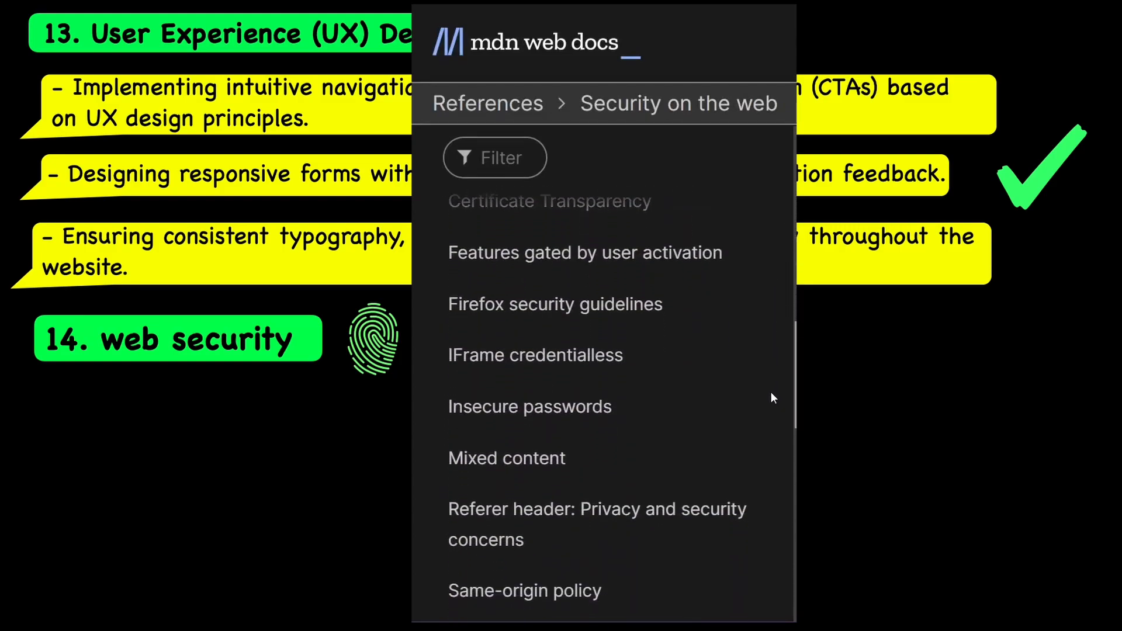
pyautogui.scroll(-3)
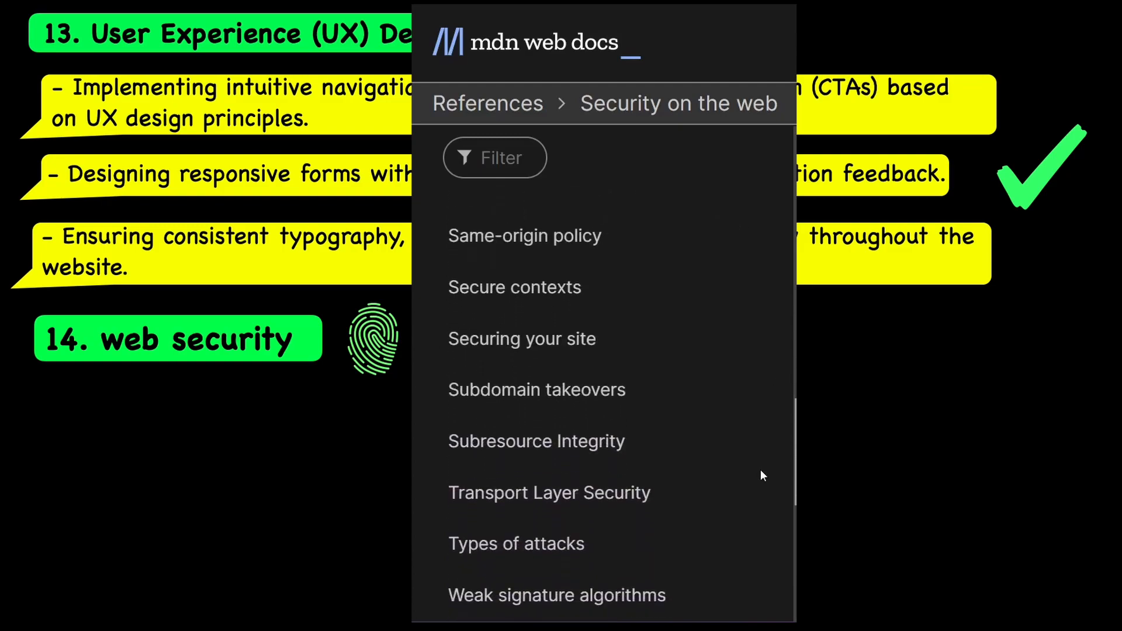